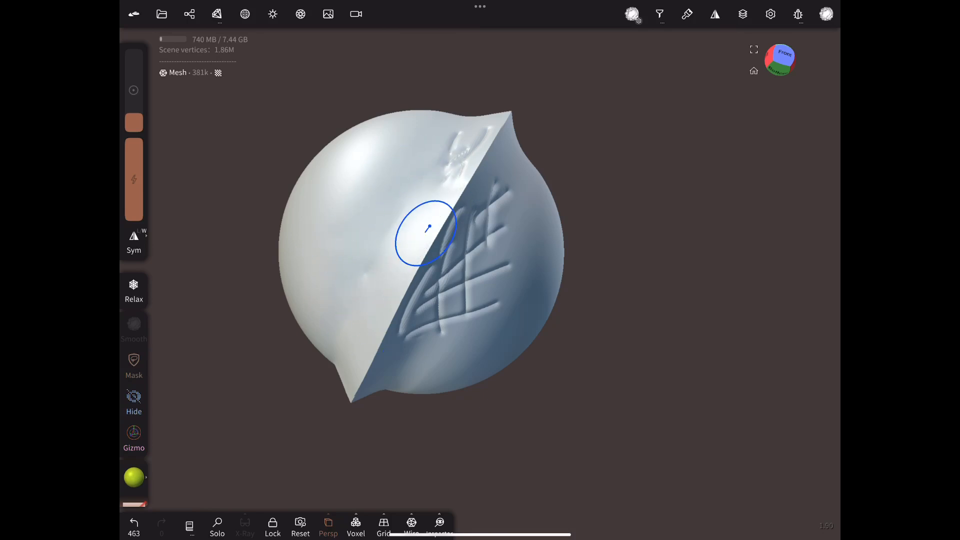
Relax the sphere's grooves, then paint the cube's front face and top hollow green
drag(422, 235, 462, 251)
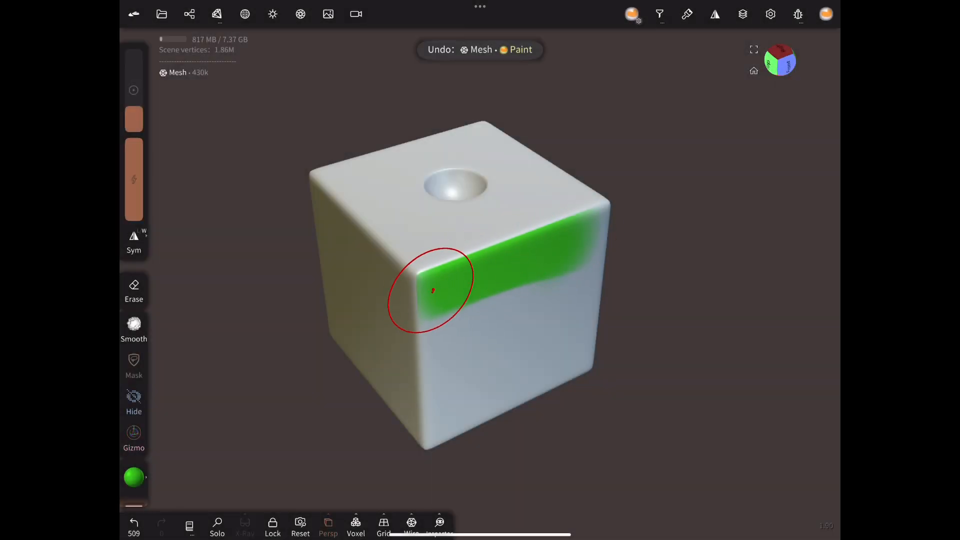
drag(431, 291, 539, 328)
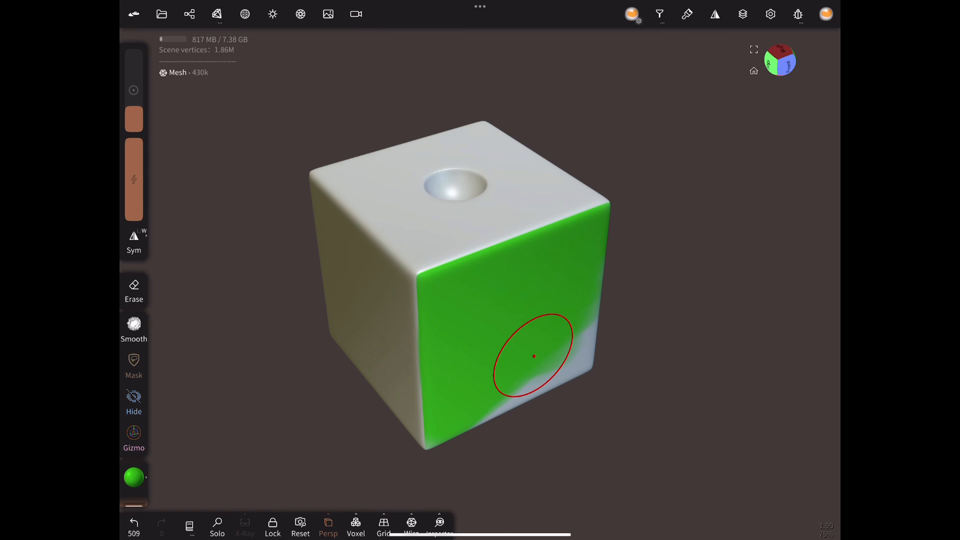
drag(532, 357, 441, 217)
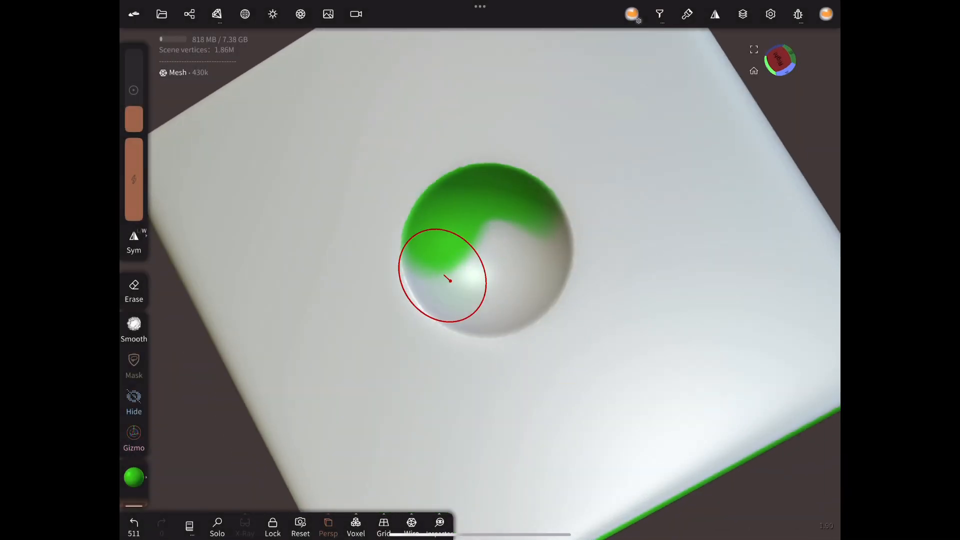
drag(447, 280, 526, 267)
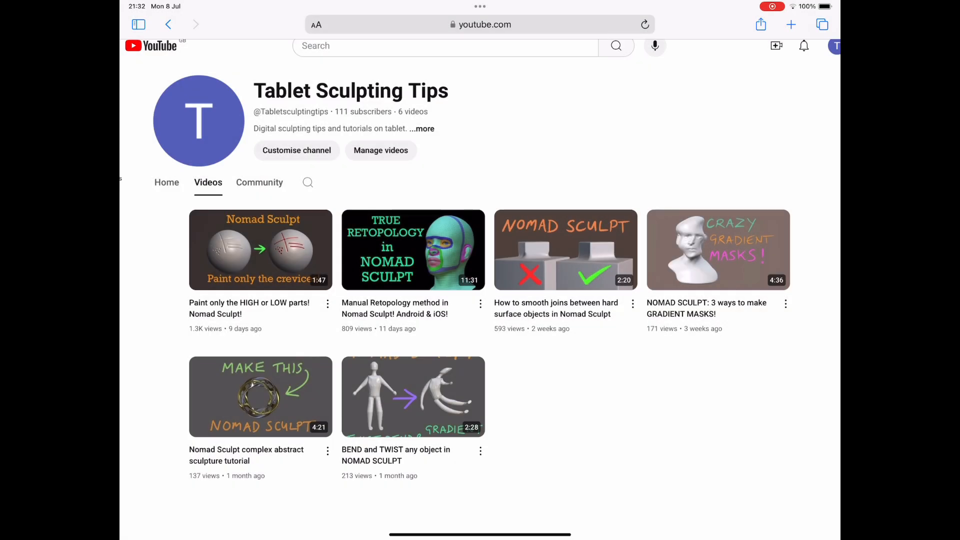
Scroll through the Tablet Sculpting Tips channel's list of videos
scroll(down, 3)
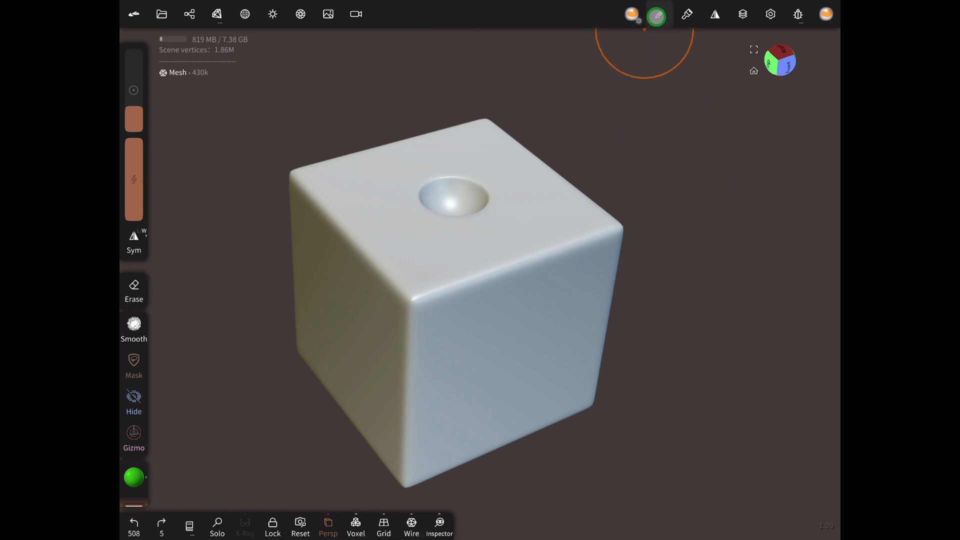
Open the paint brush settings popup and switch to its Filter options
click(659, 14)
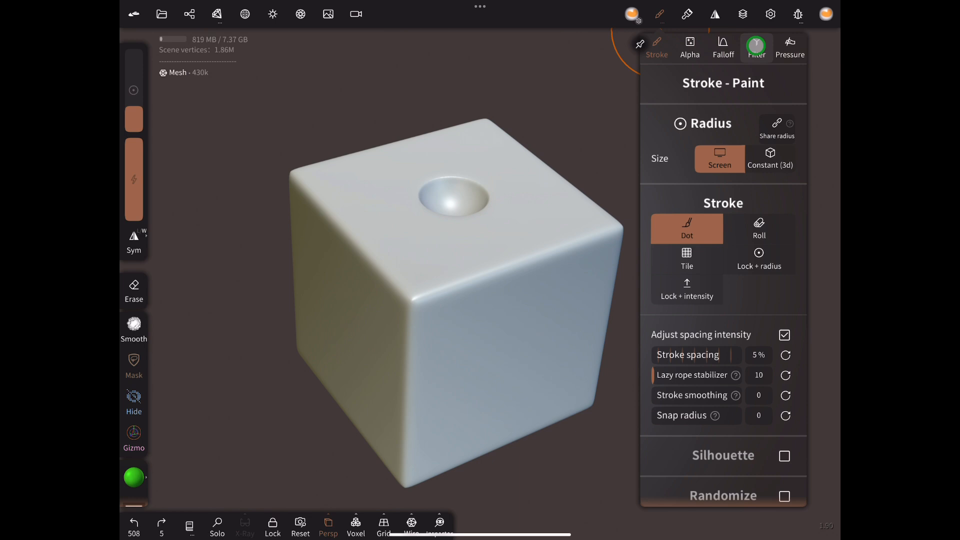
click(756, 47)
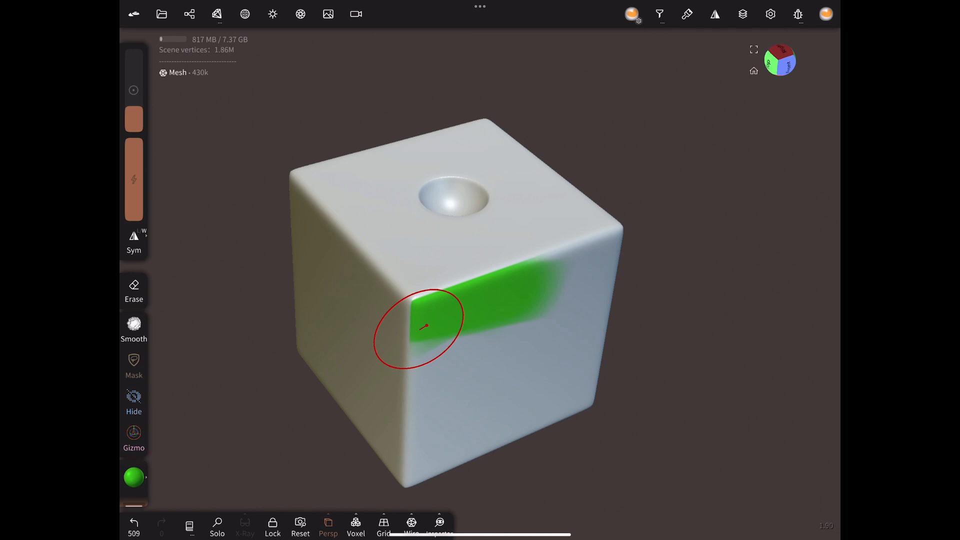
Paint the left face green, undo a red front patch, set Keep sharp edges to 21.84°
drag(423, 327, 480, 417)
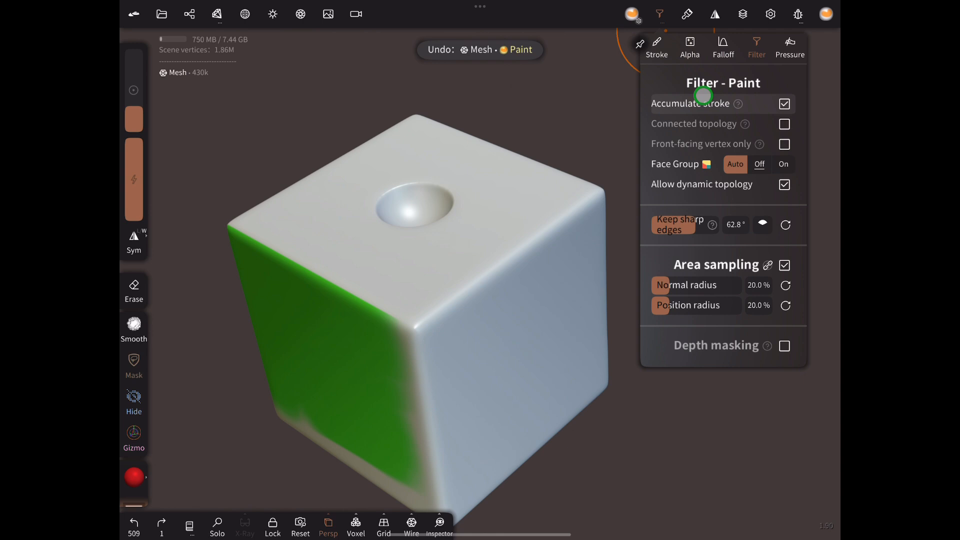
drag(735, 224, 686, 225)
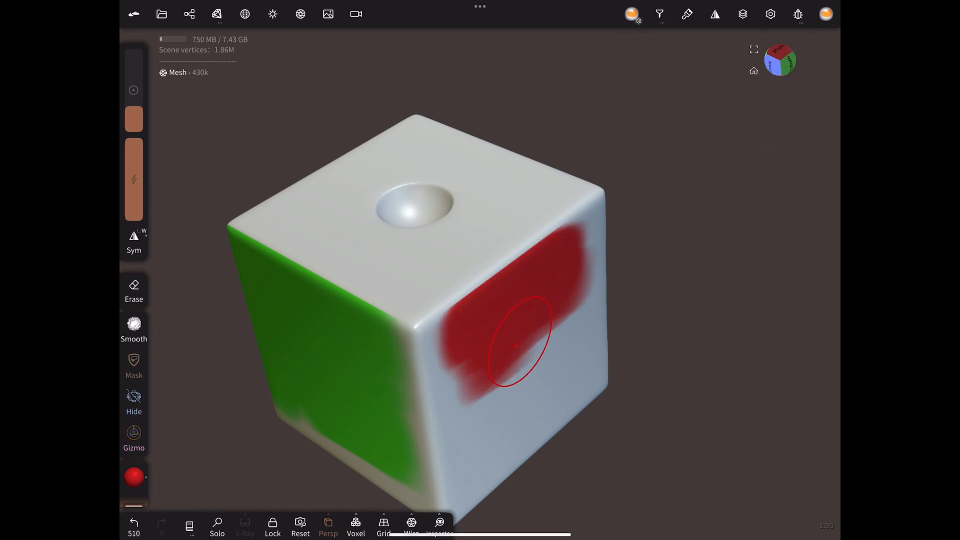
click(659, 14)
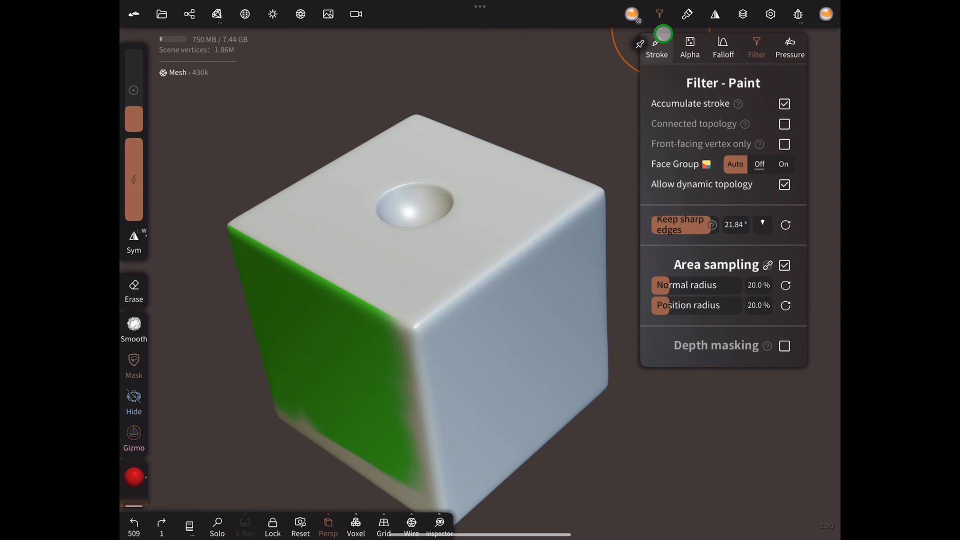
drag(679, 224, 709, 224)
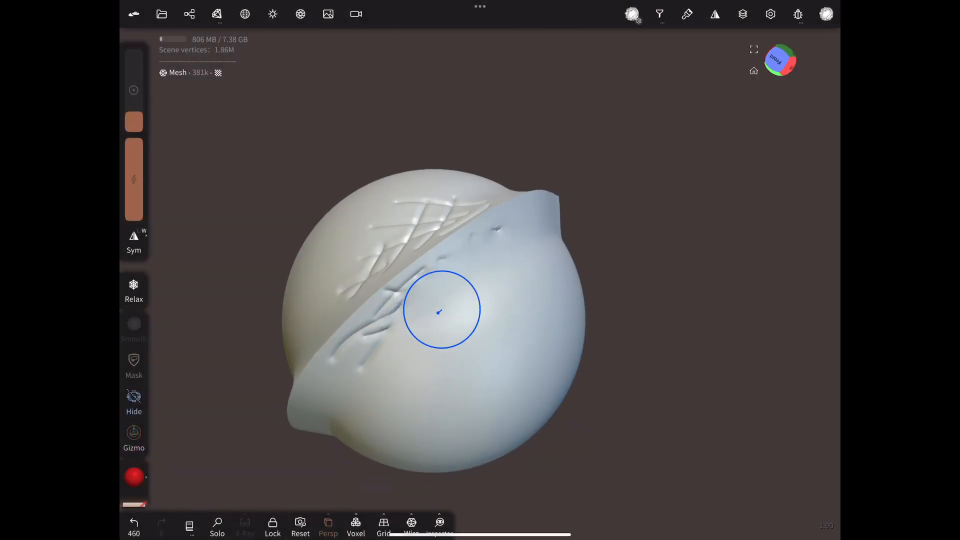
Relax away the grooves below and near the sphere's sharp ridge
drag(444, 309, 377, 215)
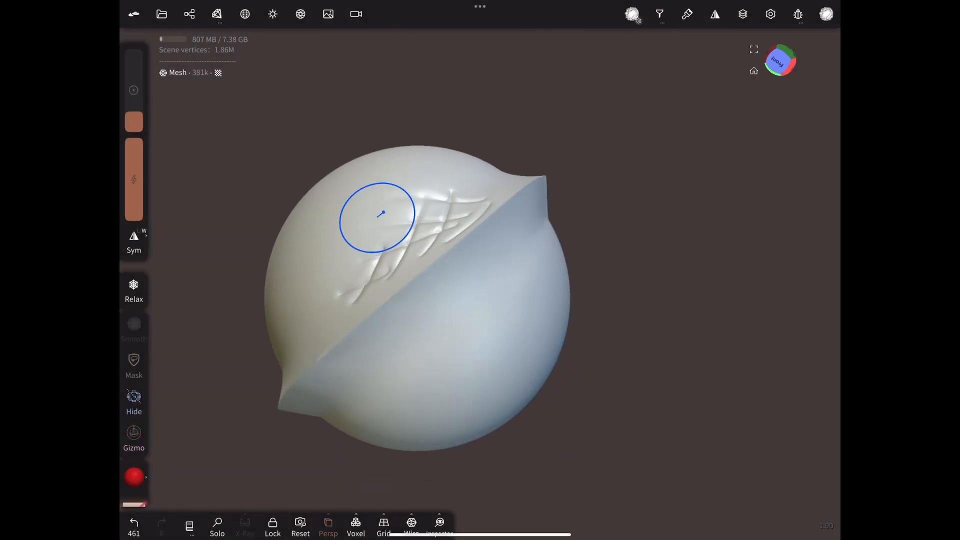
drag(379, 218, 392, 245)
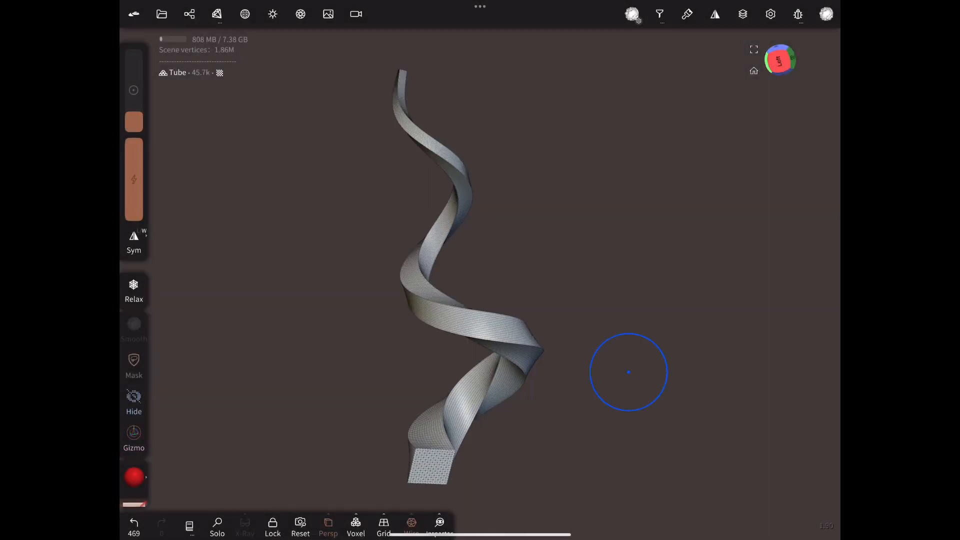
Choose the Face Group tool and paint a group along the ribbon band
click(826, 14)
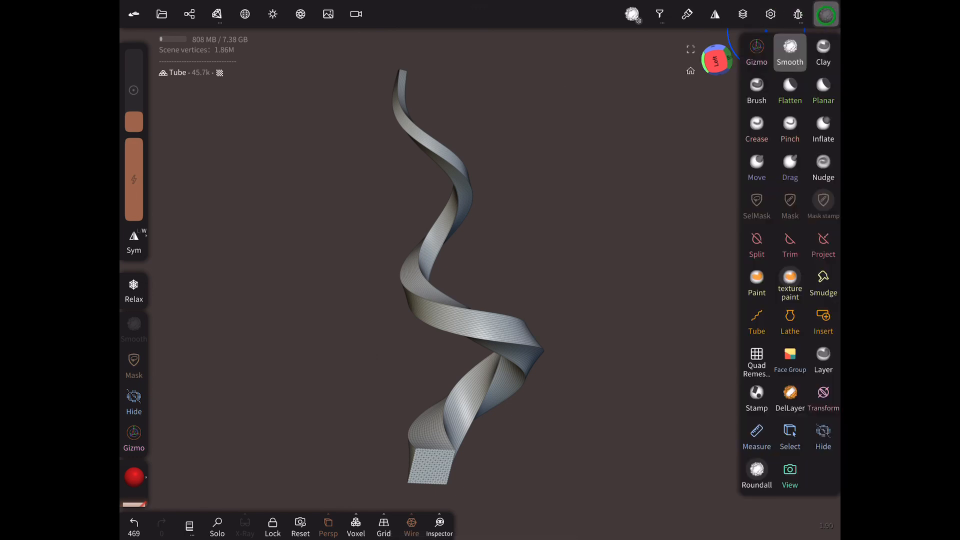
click(790, 360)
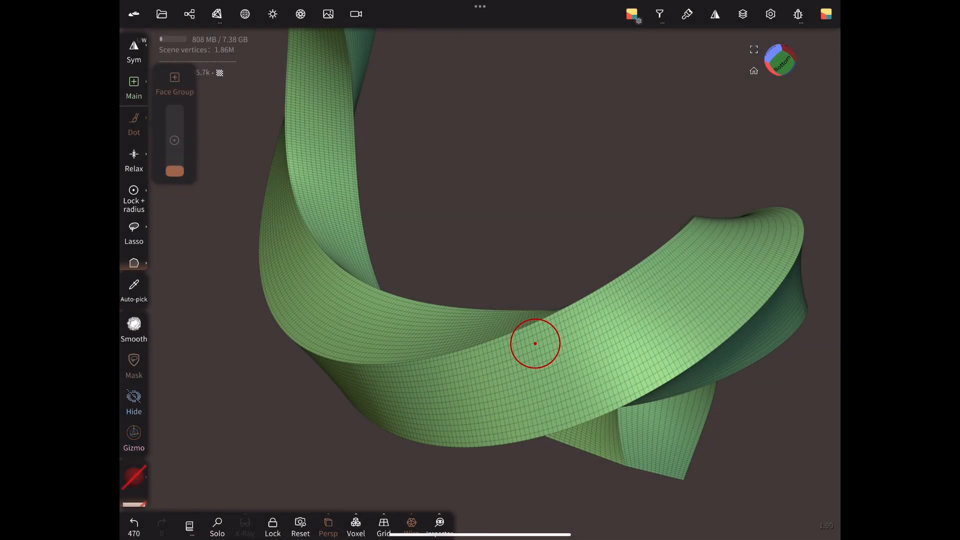
drag(533, 343, 606, 316)
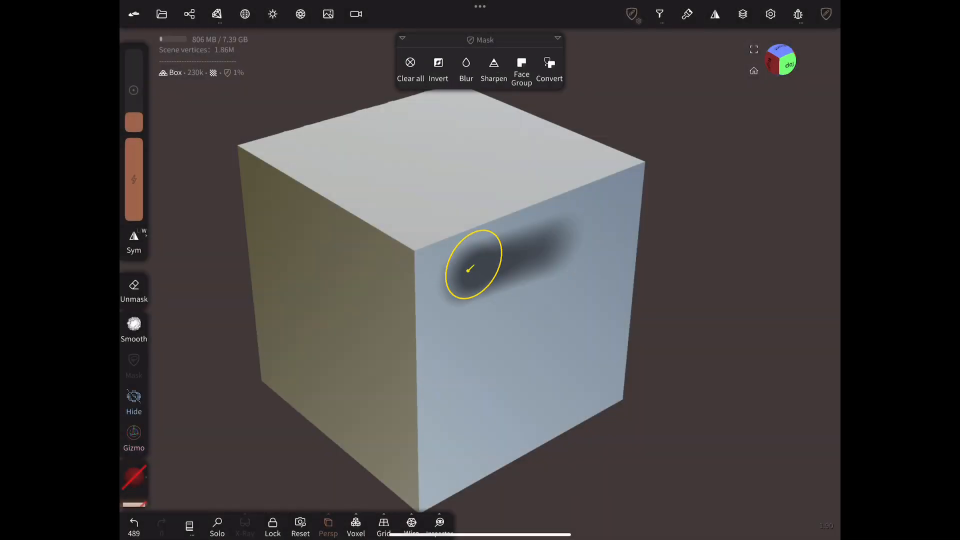
Paint a mask stroke down the box's front face to its left edge
drag(472, 266, 424, 392)
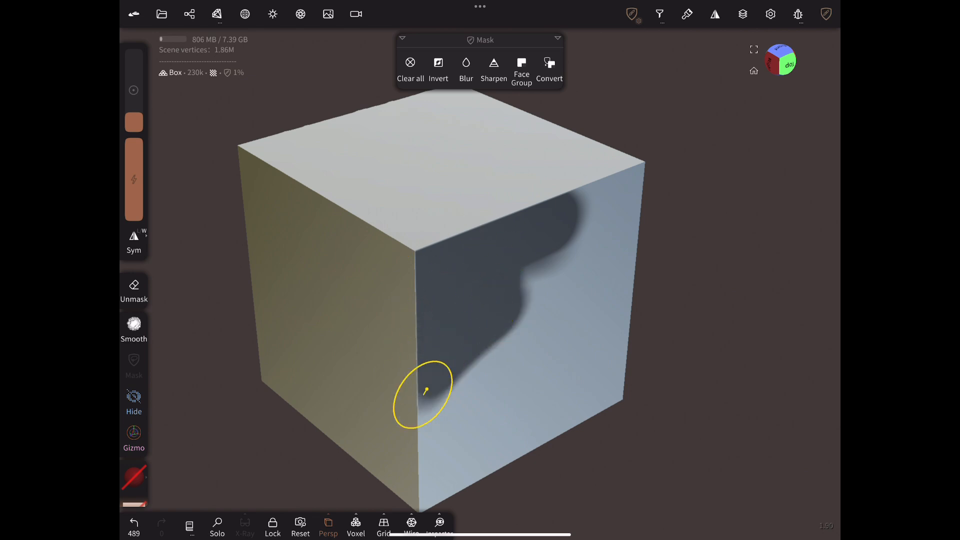